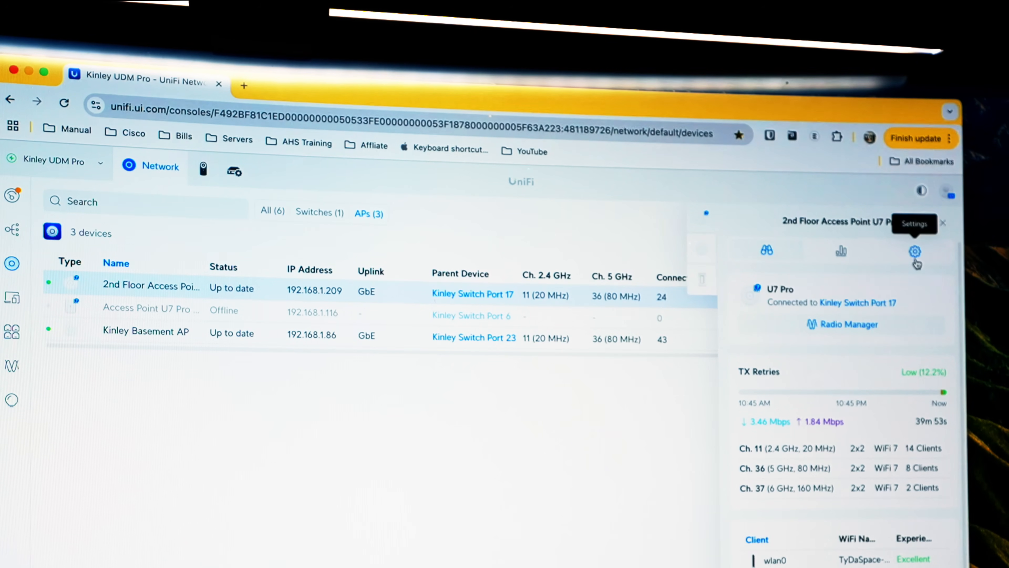
Bring up the settings panel for the 2nd Floor access point
left_click(914, 251)
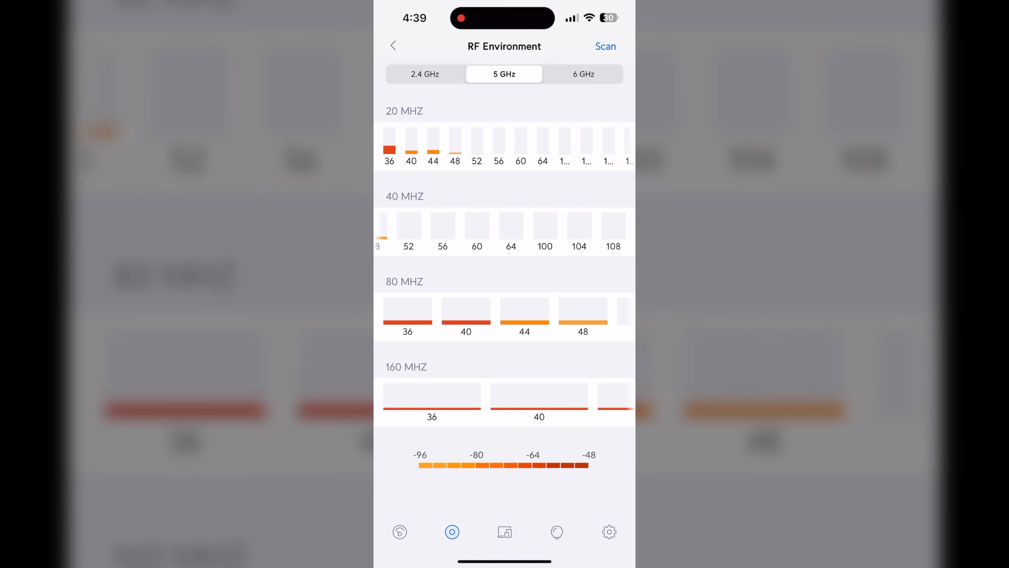
Compare the 6 GHz and 5 GHz channel interference scans in RF Environment
left_click(583, 73)
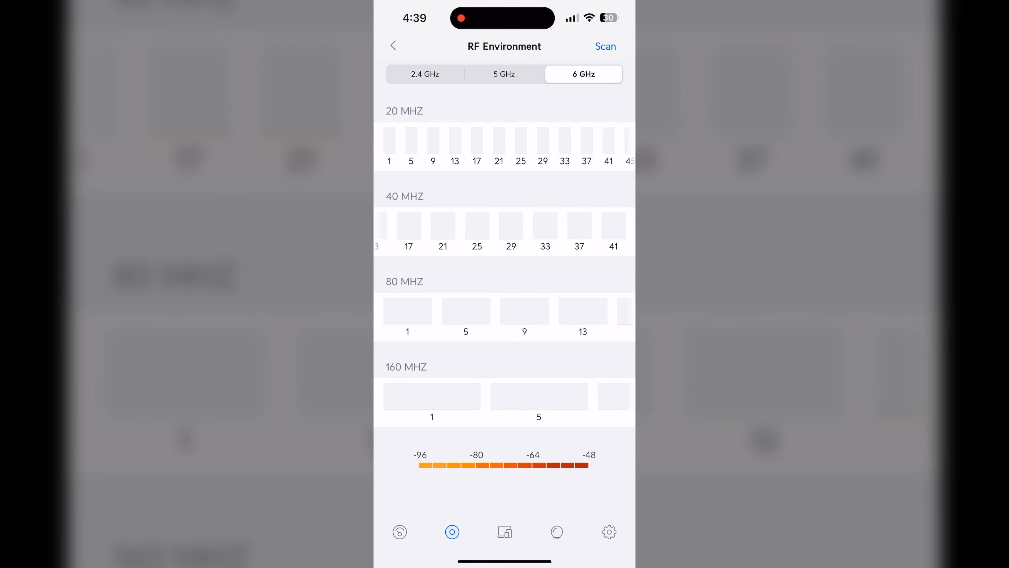
left_click(504, 74)
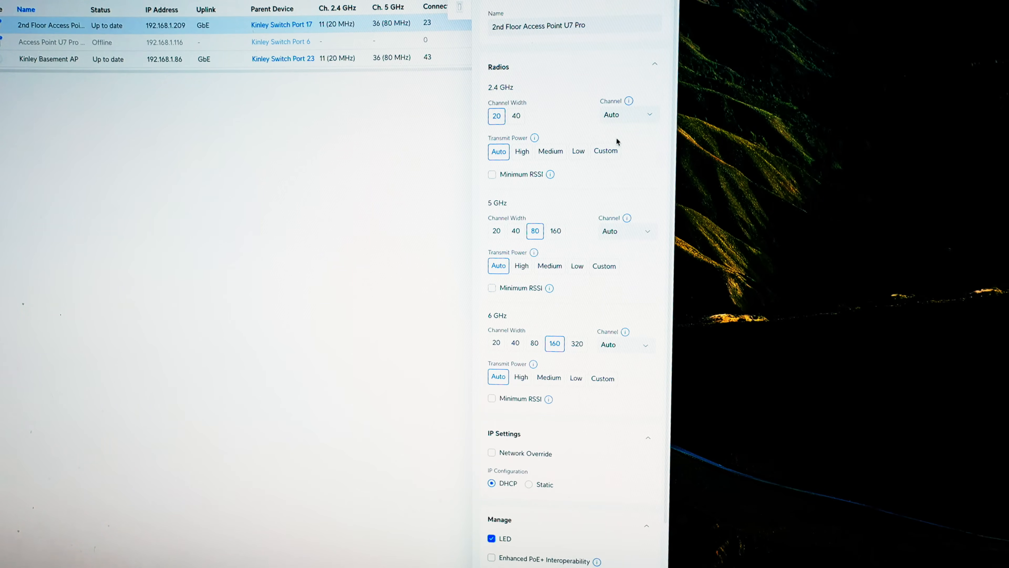
Expand the Radios section to review channel width, channel and transmit power per band
left_click(627, 114)
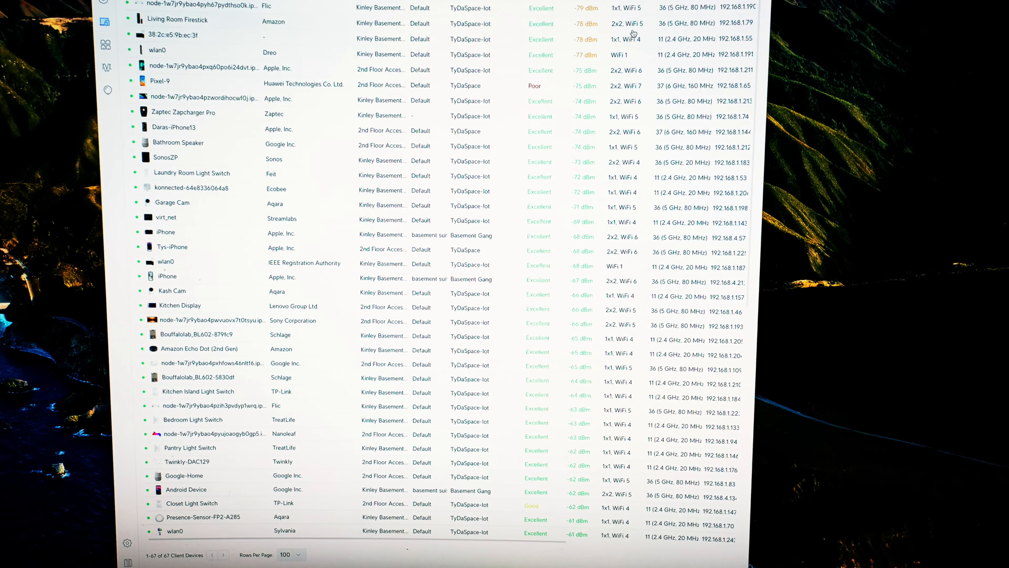
Review the 67 clients' channels and signal, then show the access point's Wi-Fi performance view
scroll("down", 3)
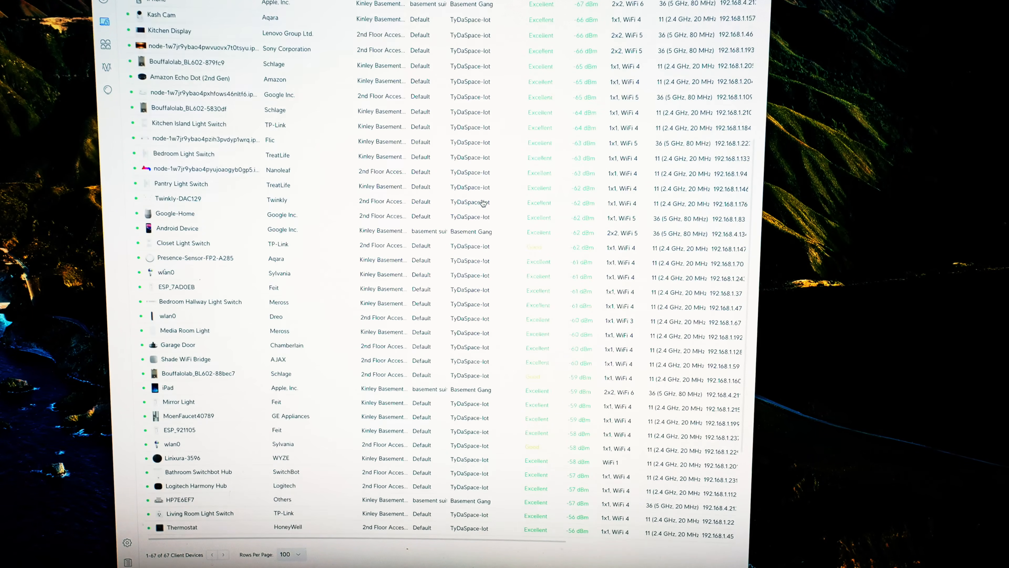
scroll("down", 3)
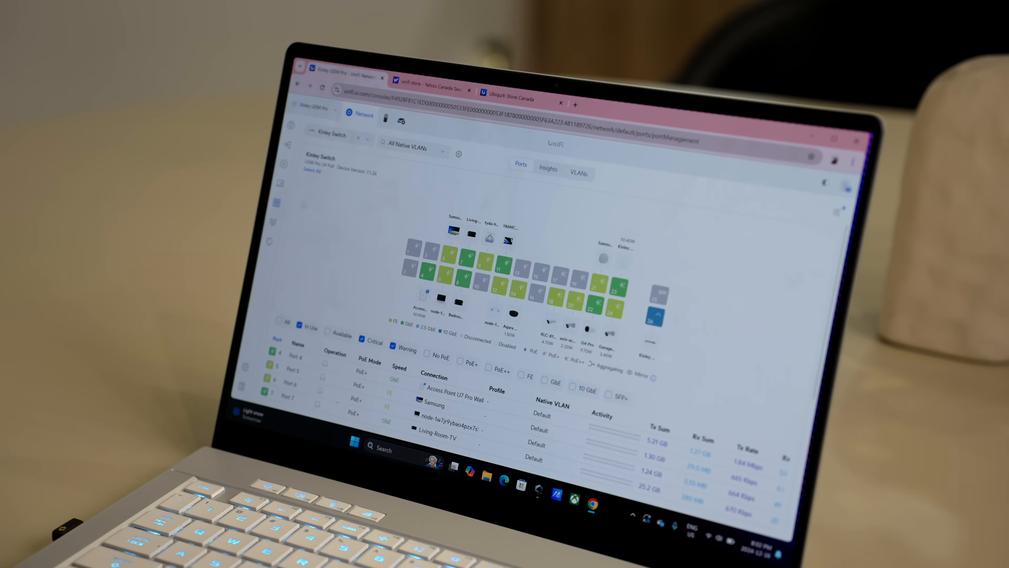
left_click(548, 168)
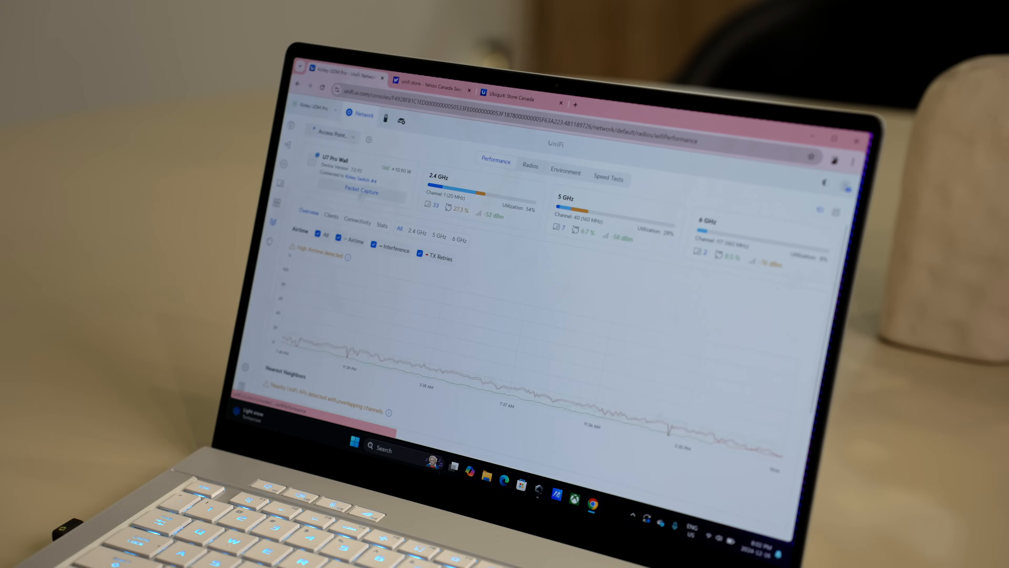
Review Nearest Neighbors and list each U7 Pro Wall radio's channel, width and power
scroll("down", 3)
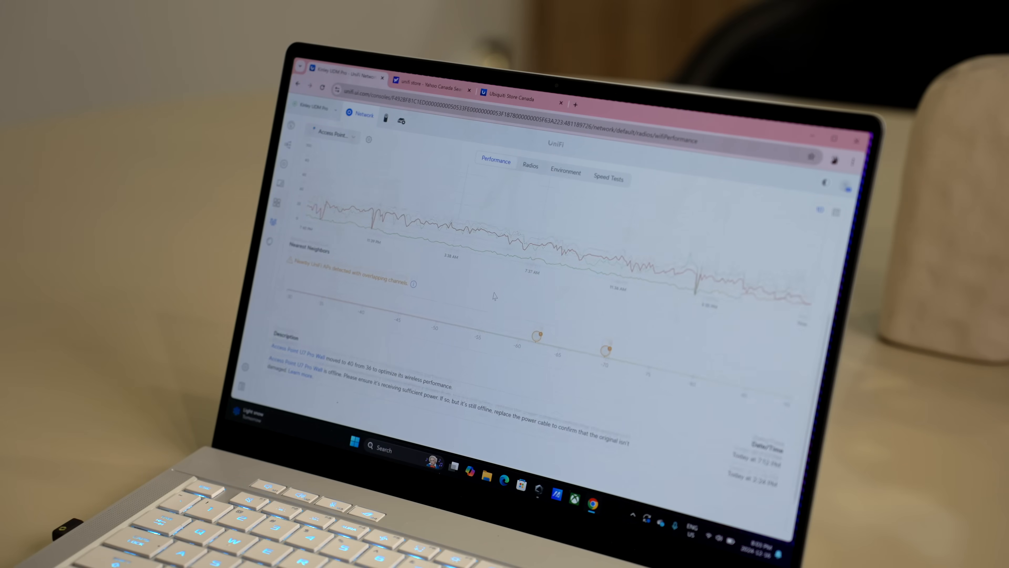
left_click(530, 166)
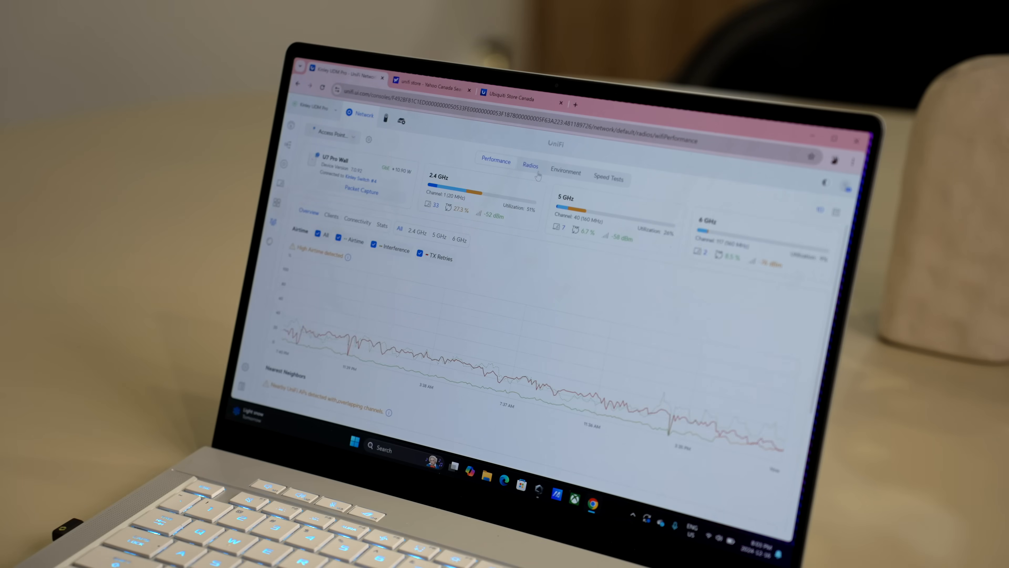
left_click(530, 166)
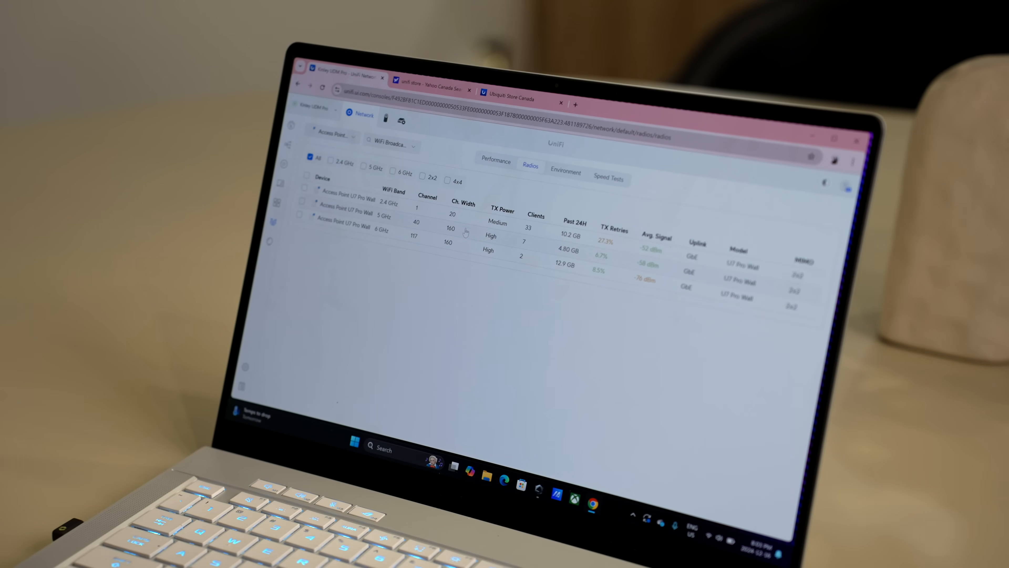
Select the 5 GHz and 6 GHz radios and list the available 6 GHz channels
left_click(306, 218)
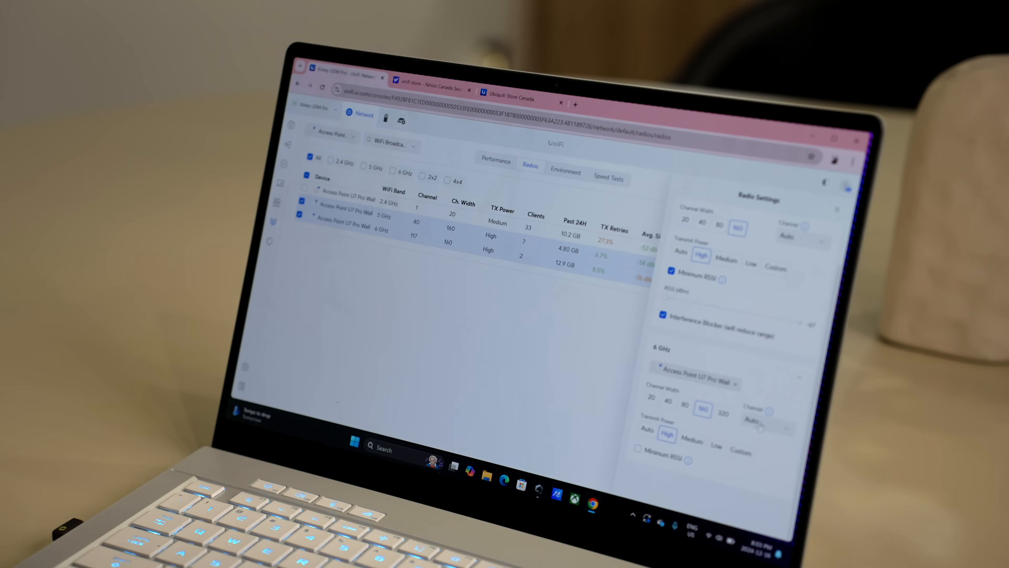
left_click(766, 422)
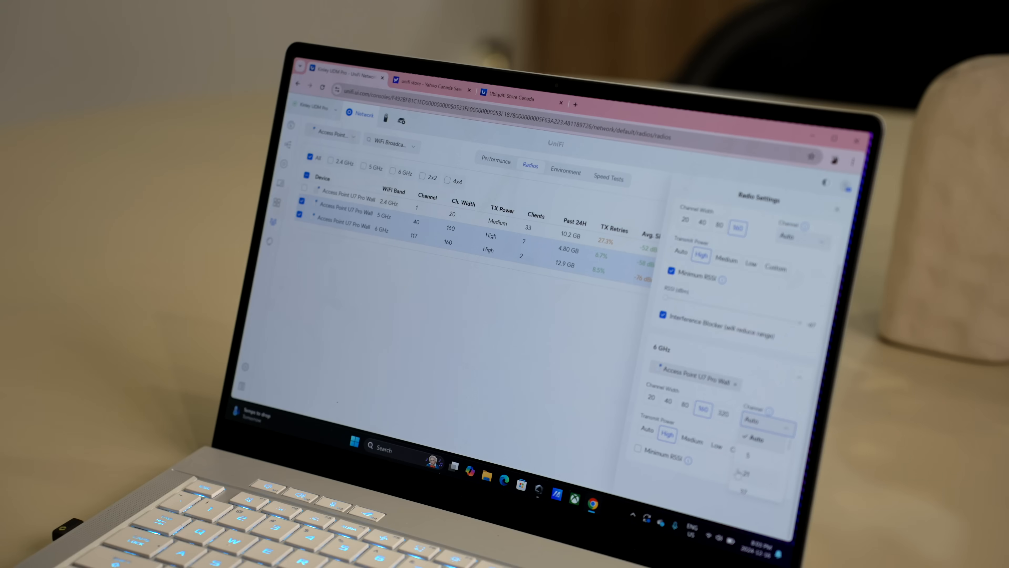